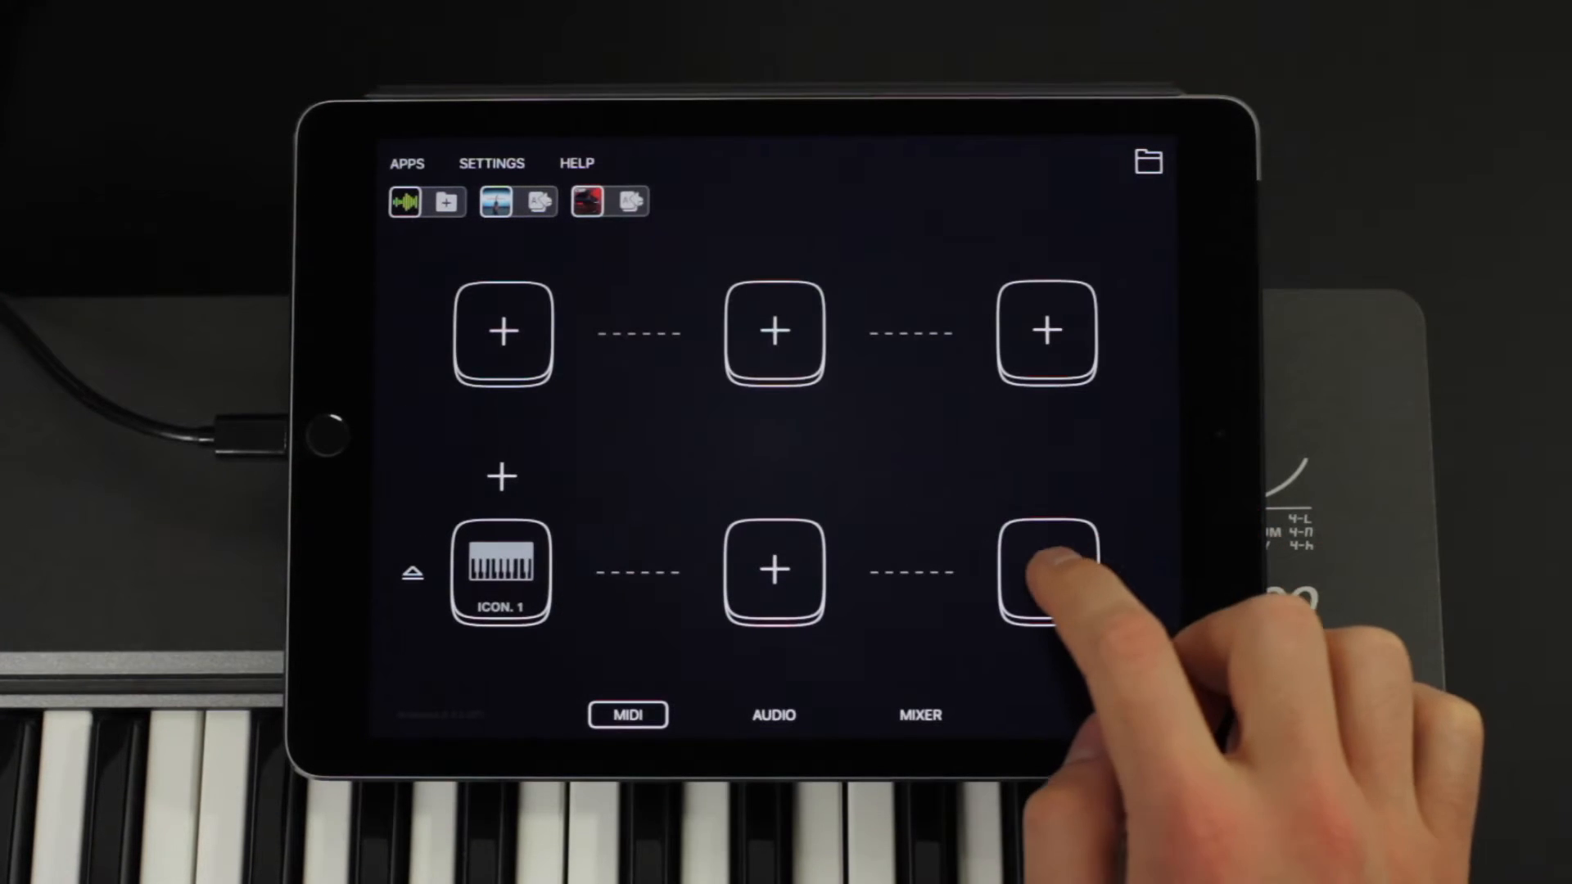
Route the ICON 1 keyboard's MIDI to crbt: CMP Grand Piano as receiver
click(1046, 573)
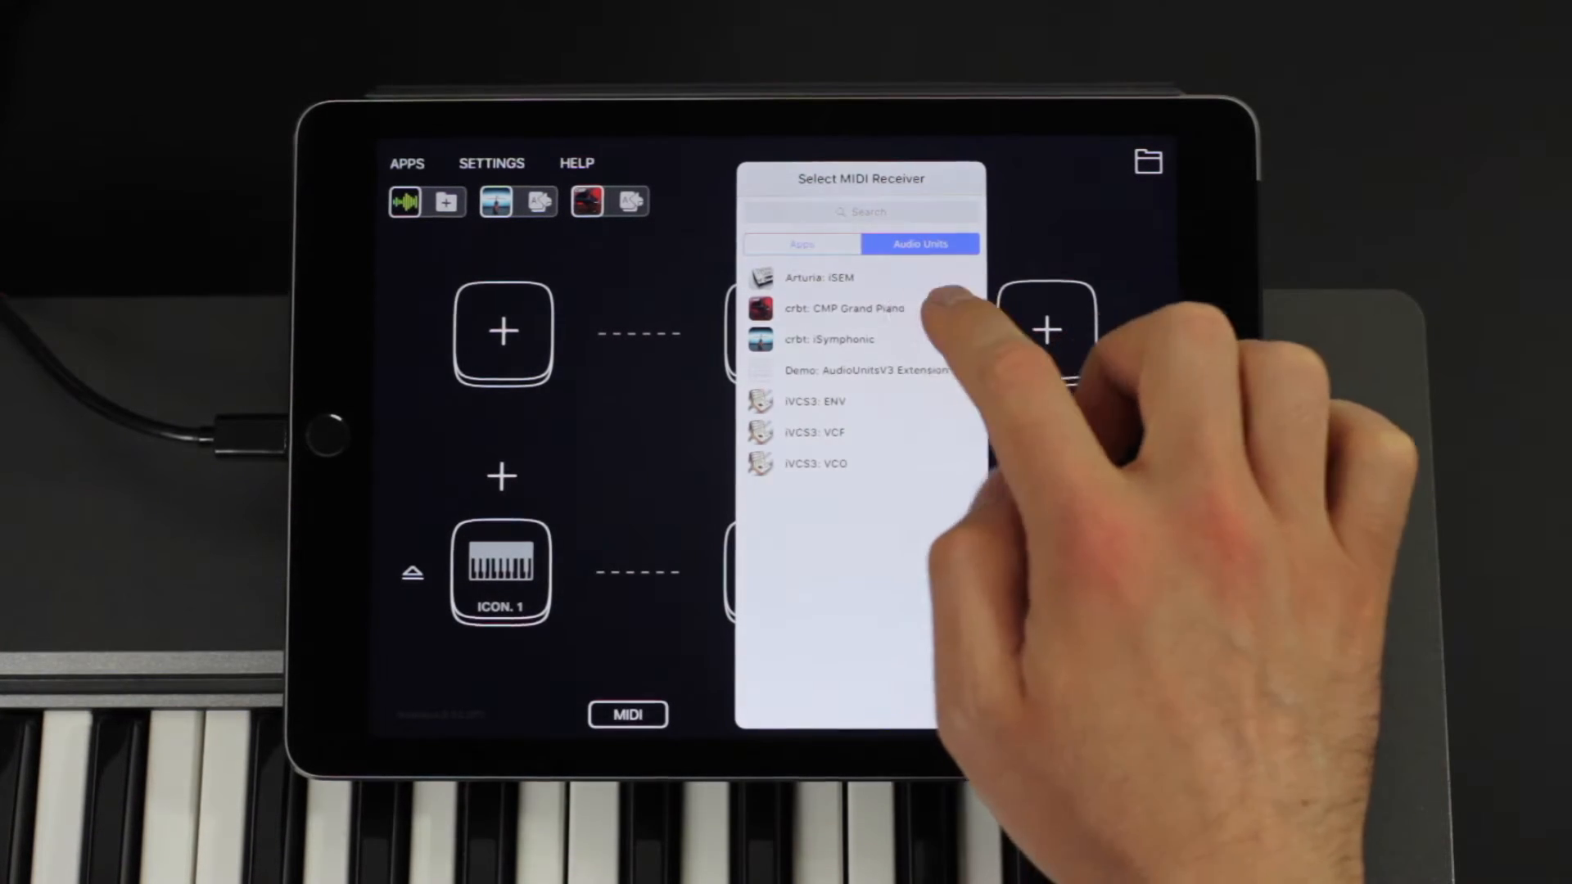
click(842, 308)
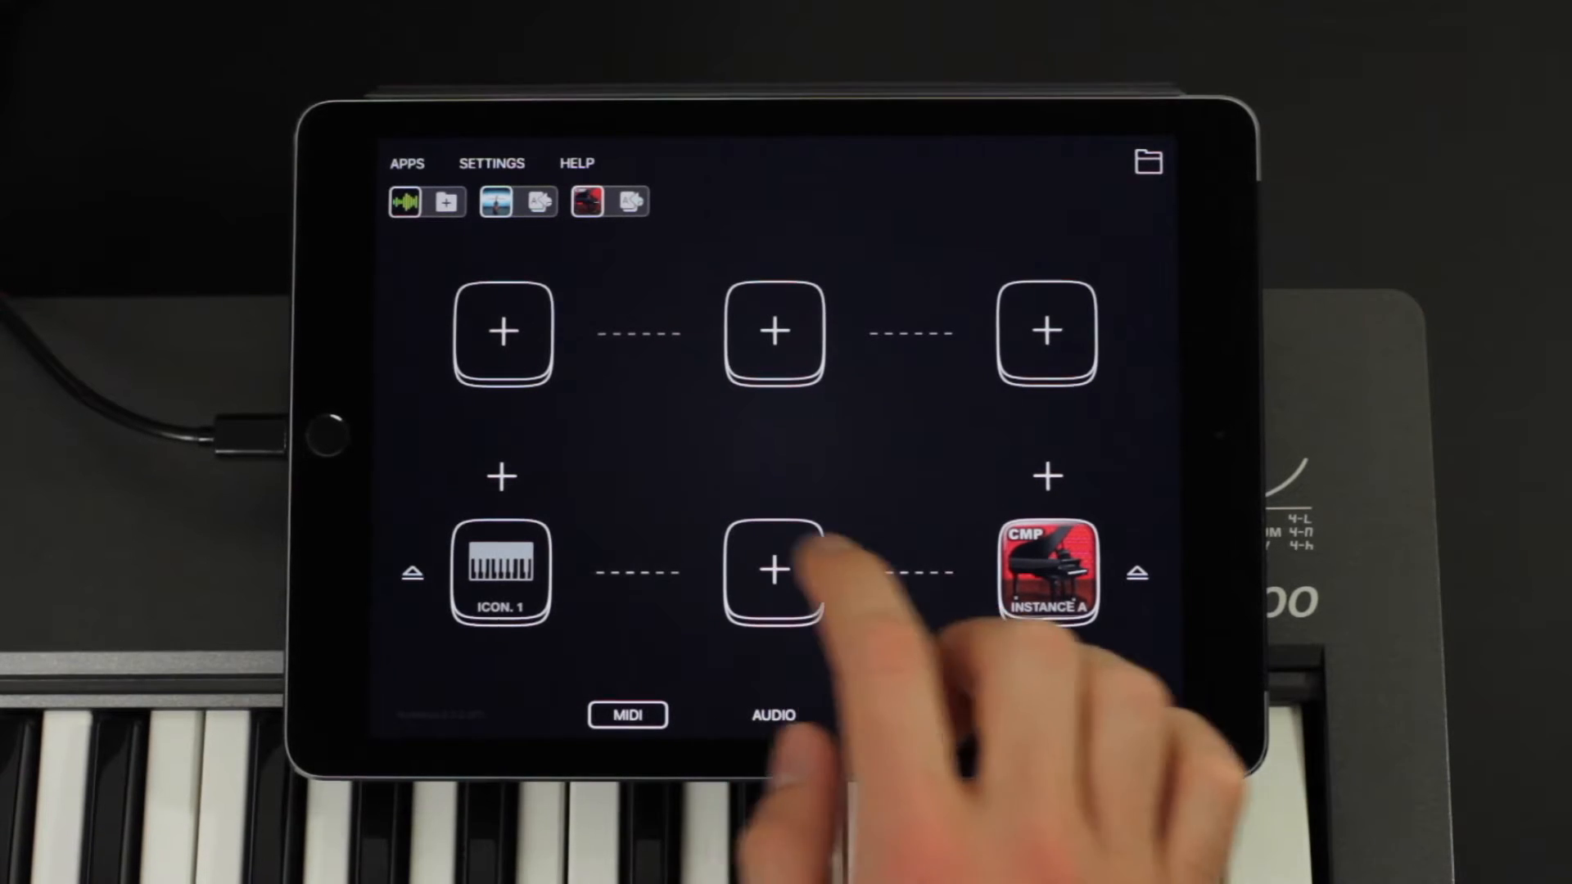
Insert MIDI Flow Limiter between the keyboard and CMP Grand Piano and bring up its editor
click(771, 573)
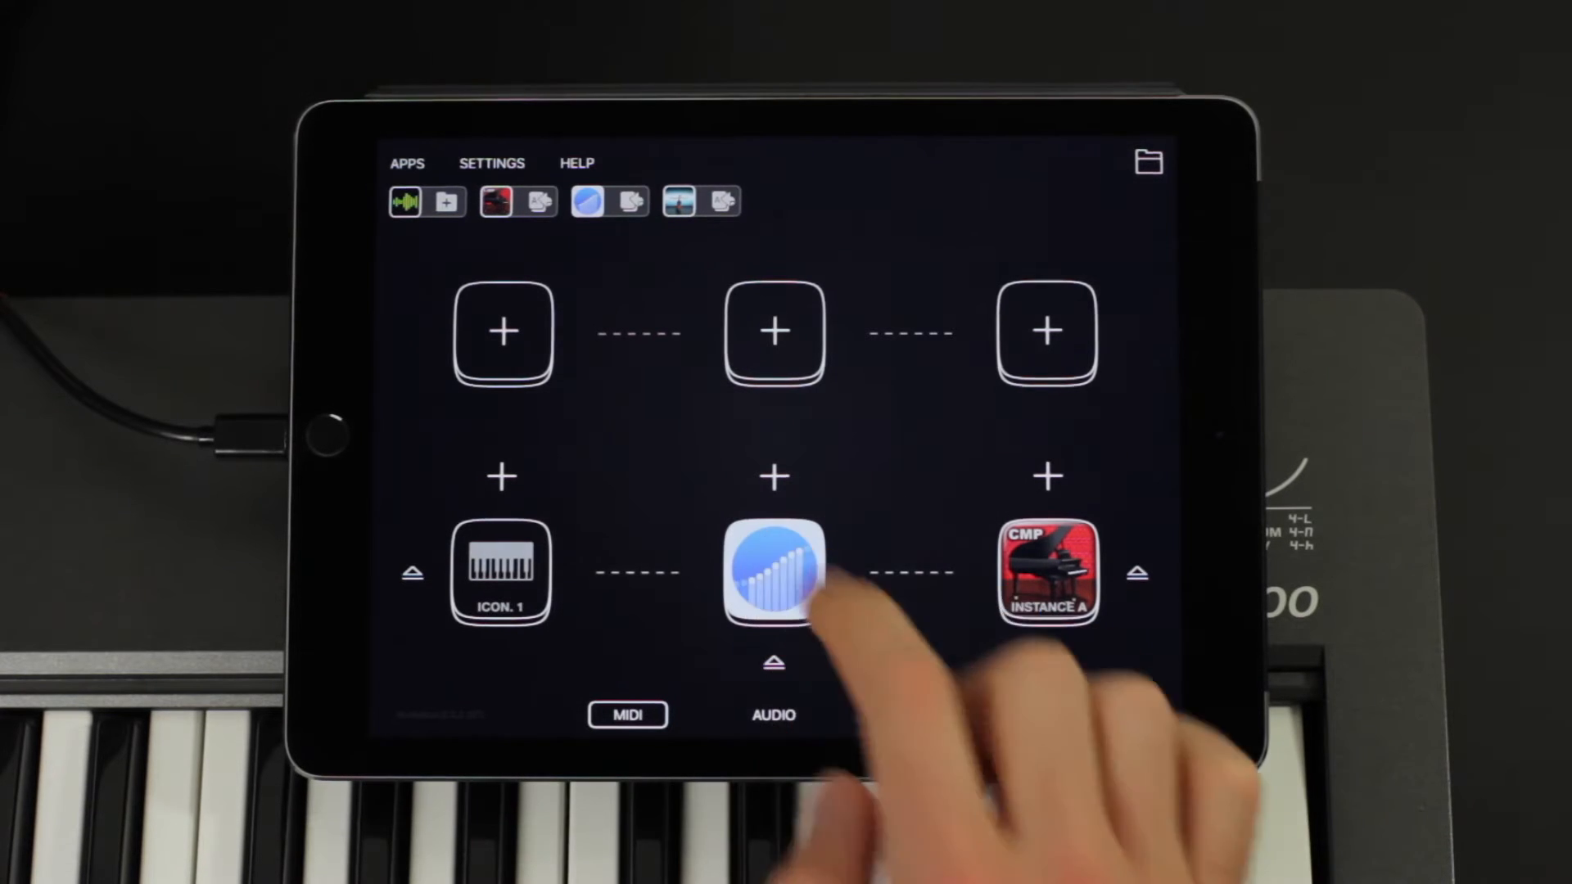
click(771, 575)
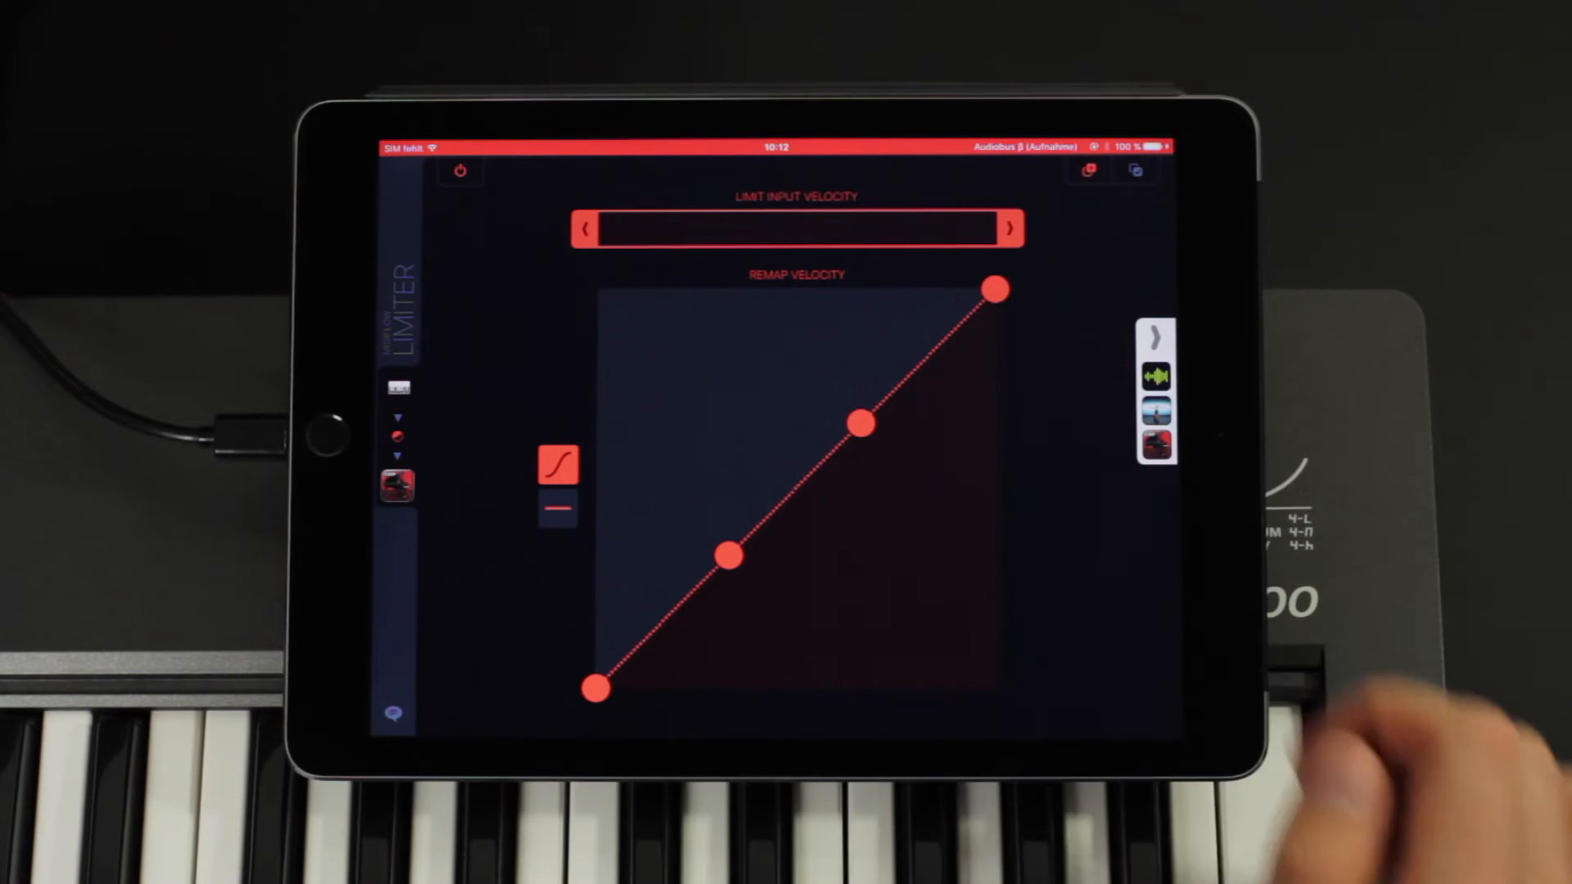
Bend the piano's remap velocity curve steeply upward, lower its top endpoint and narrow the input range
drag(727, 555, 727, 555)
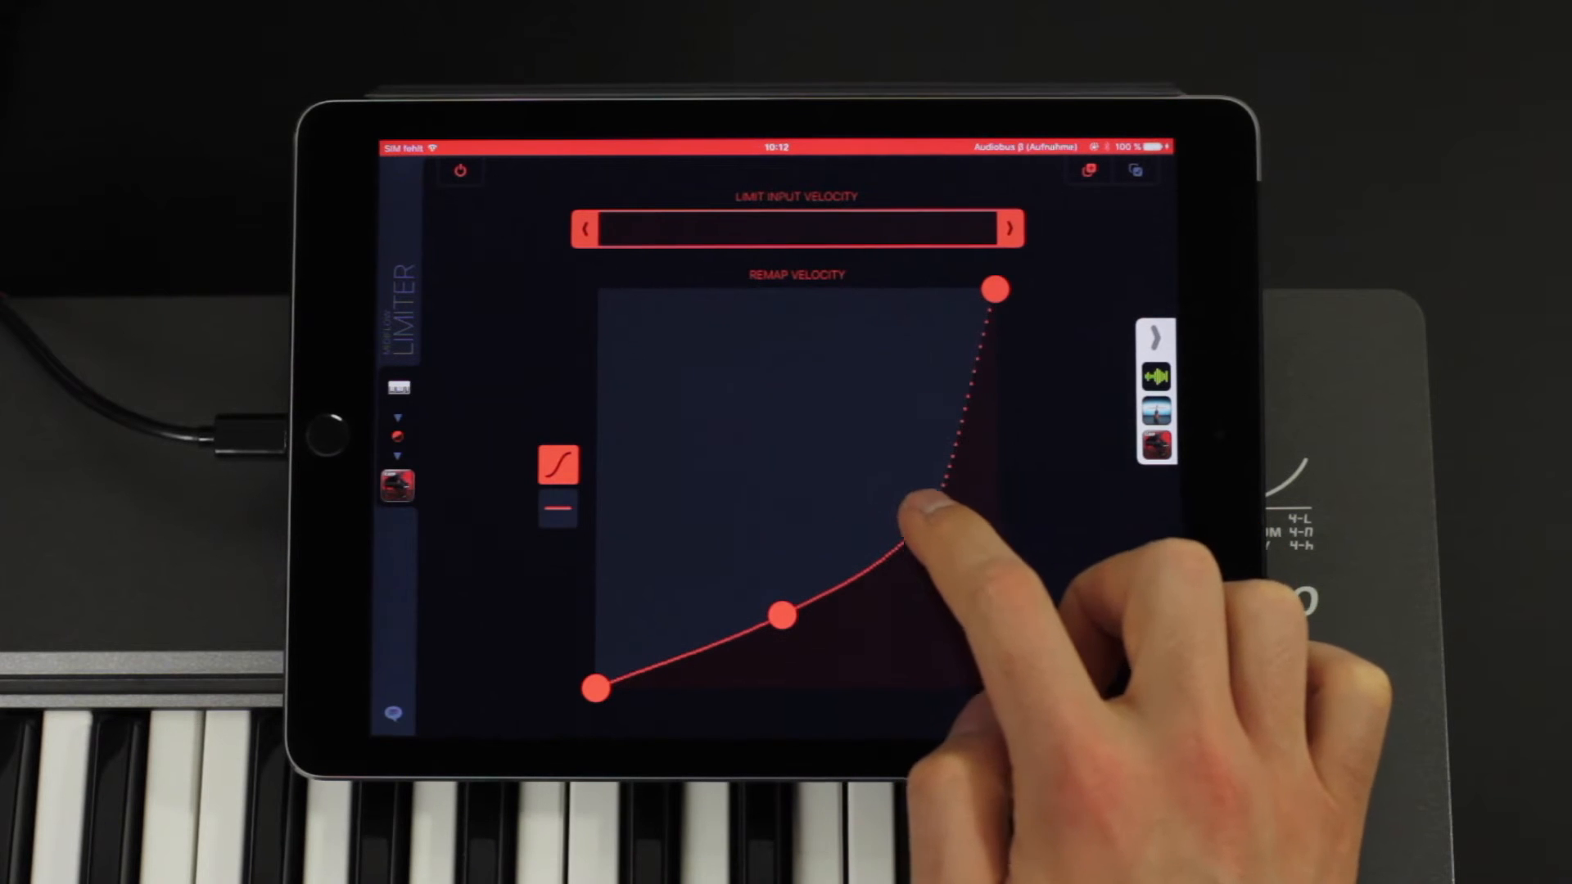
drag(907, 521, 925, 519)
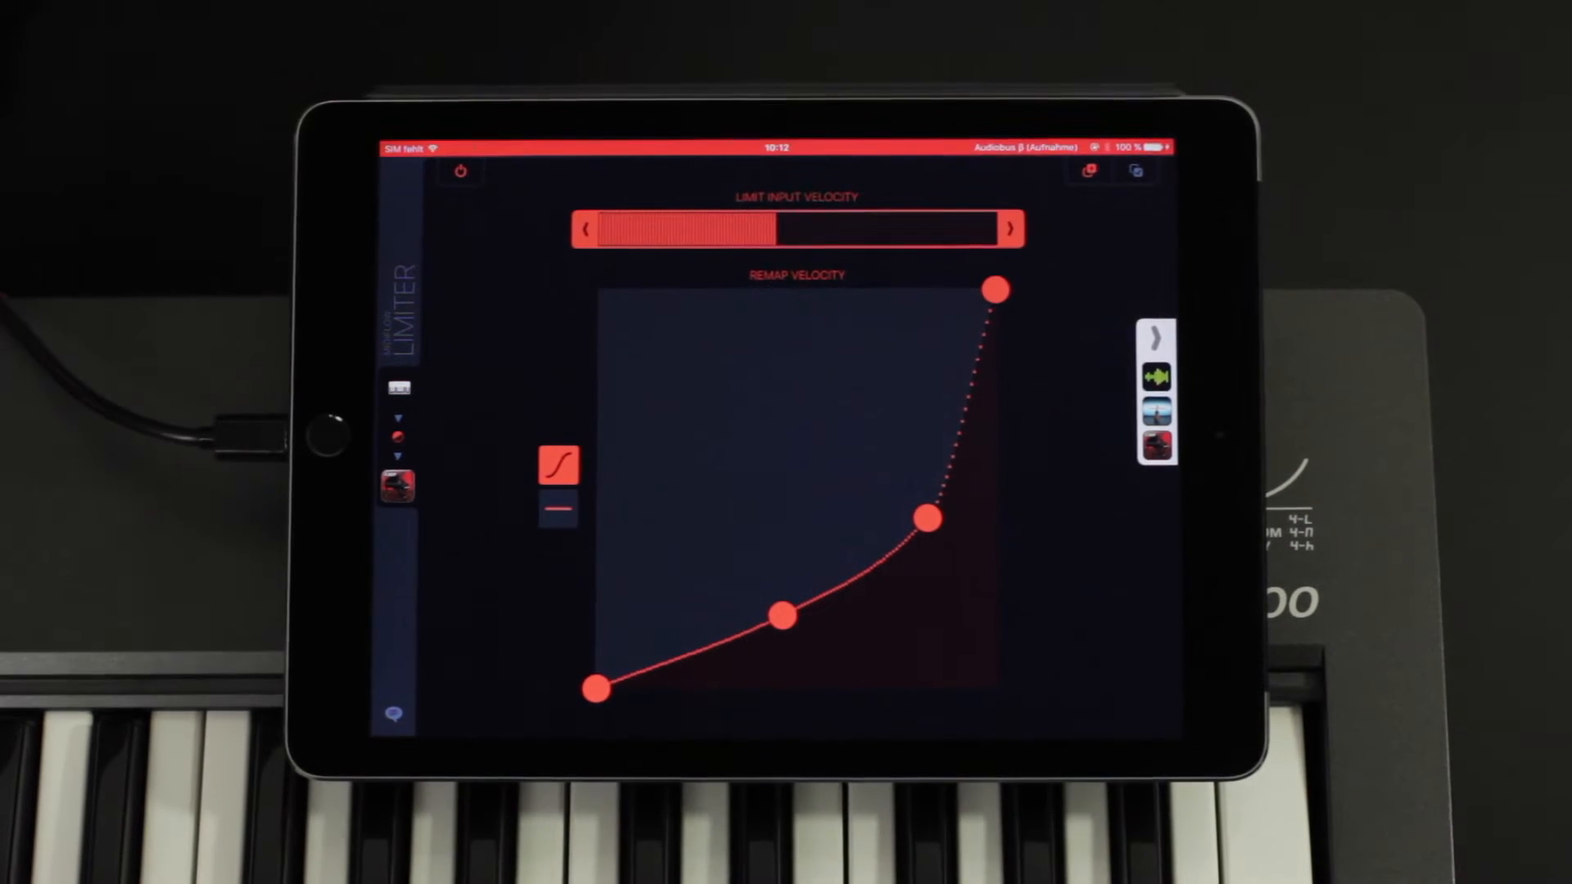
drag(772, 231, 817, 231)
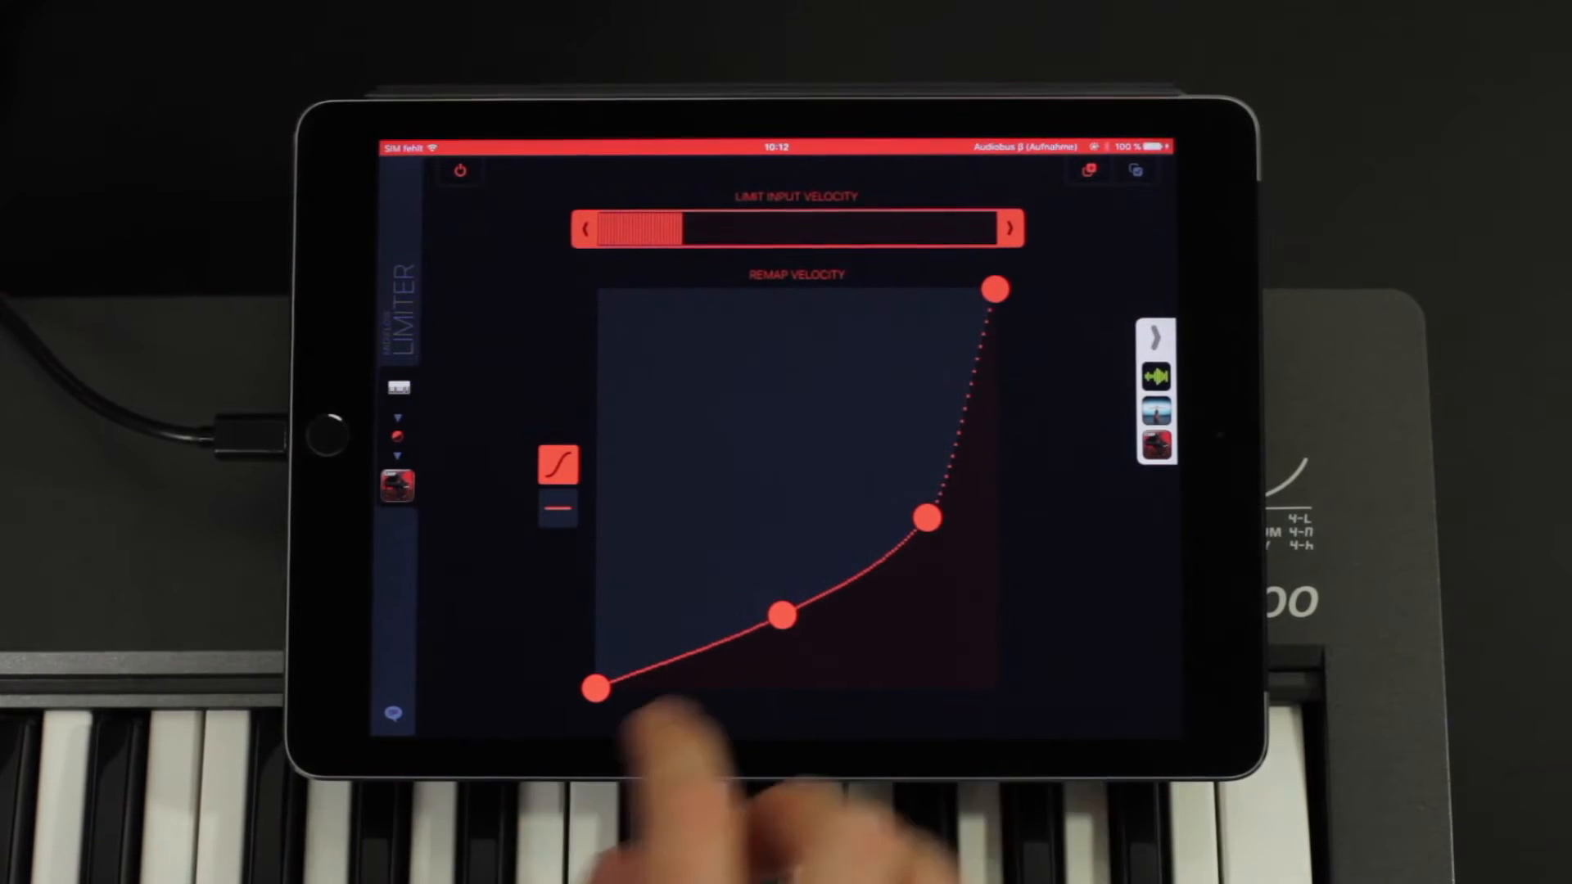
drag(783, 614, 793, 652)
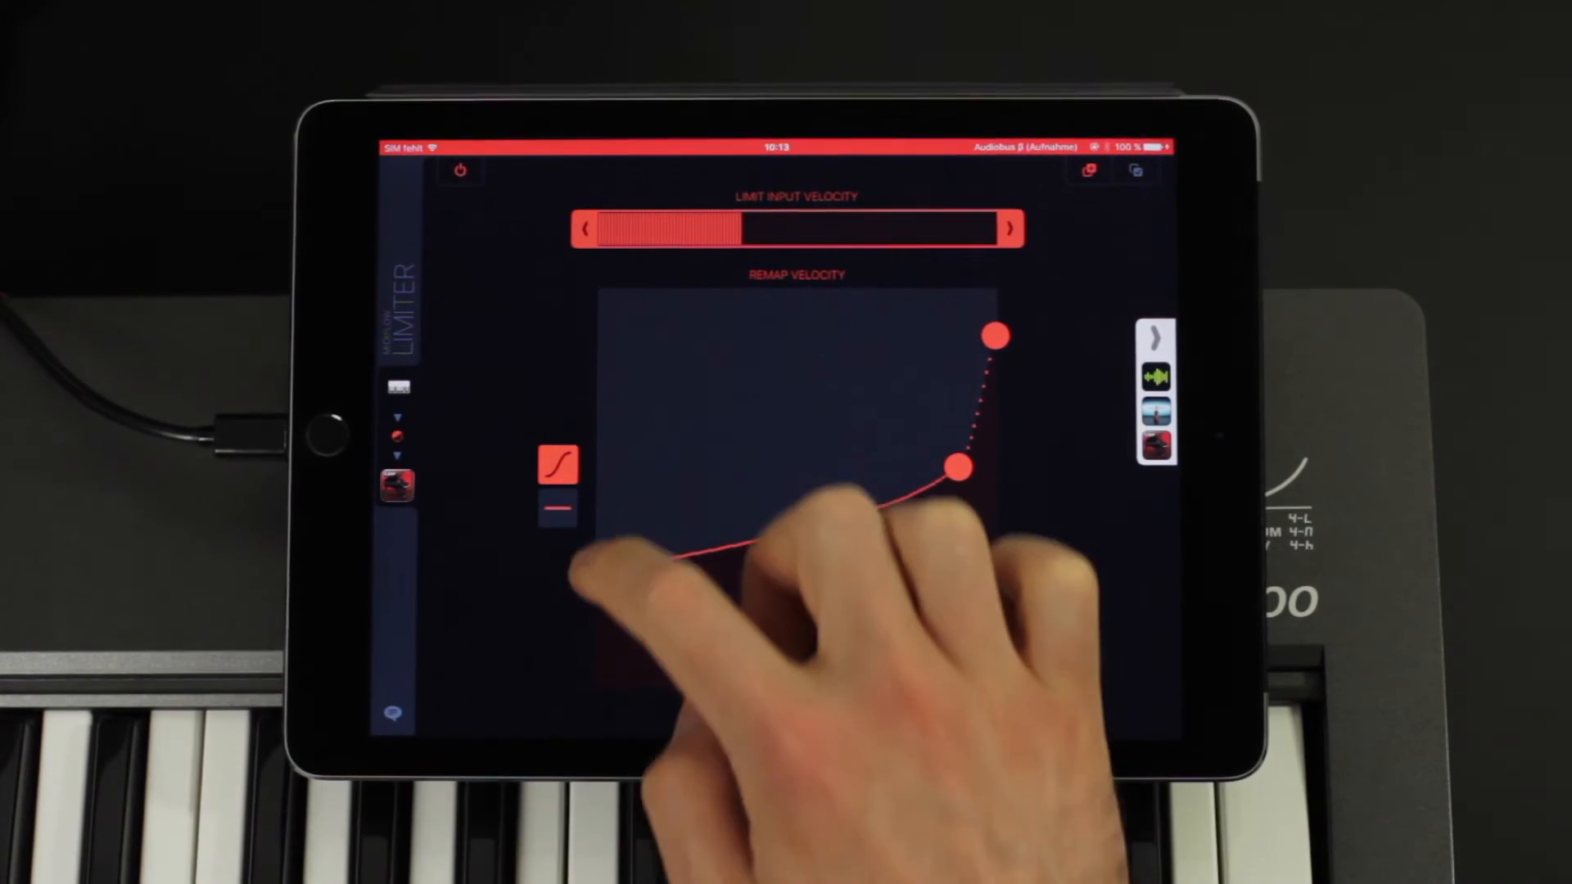
Switch the piano's limiter from the remap curve to a fixed velocity of 127
drag(958, 469, 937, 568)
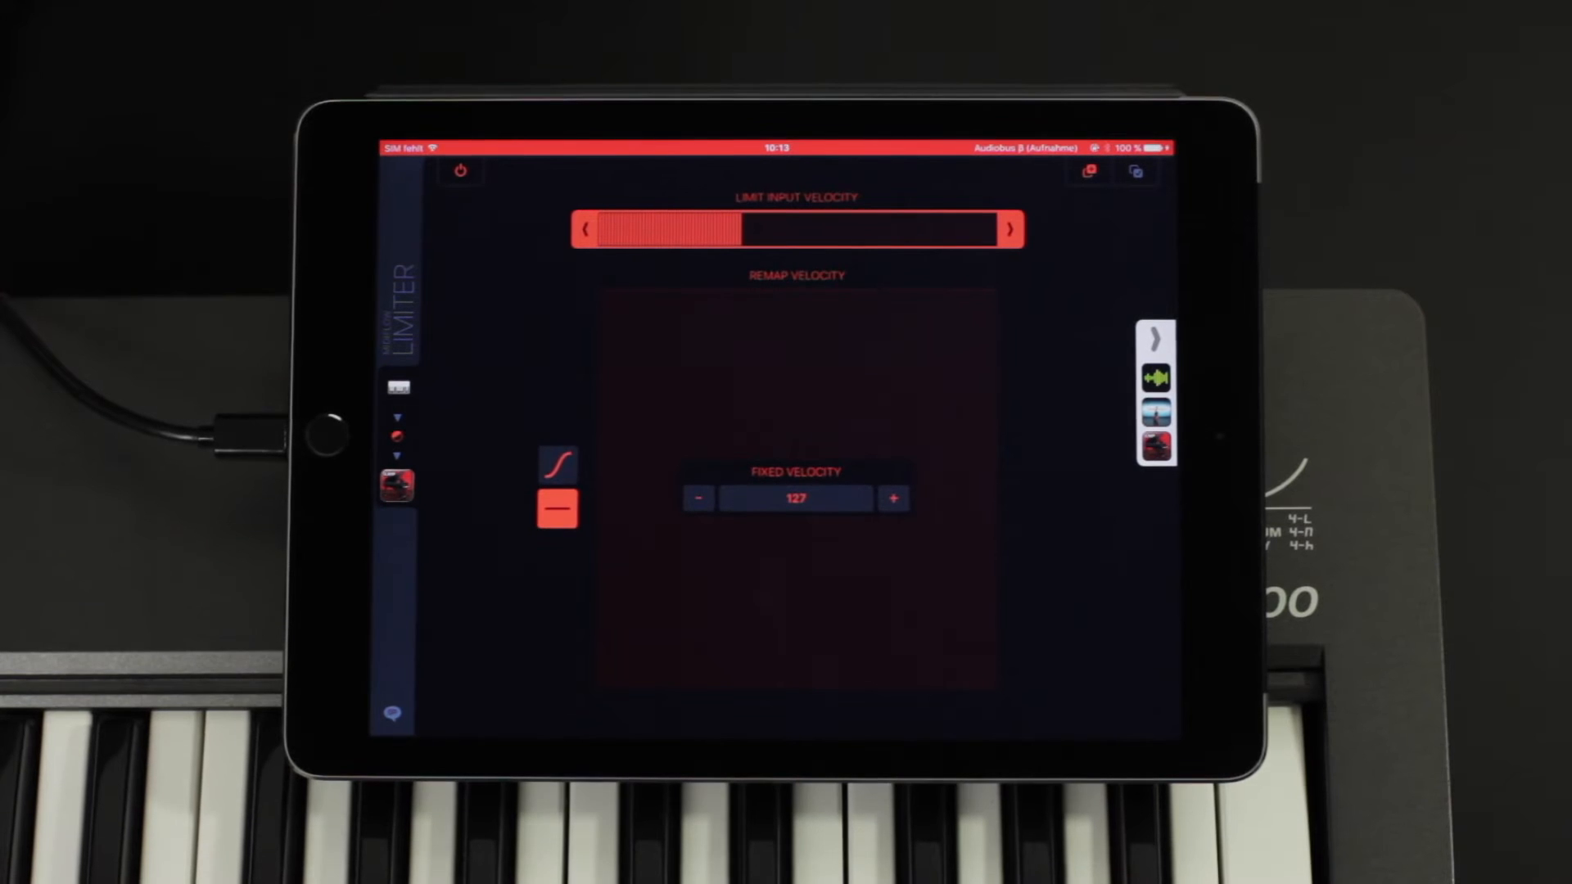
drag(723, 229, 822, 230)
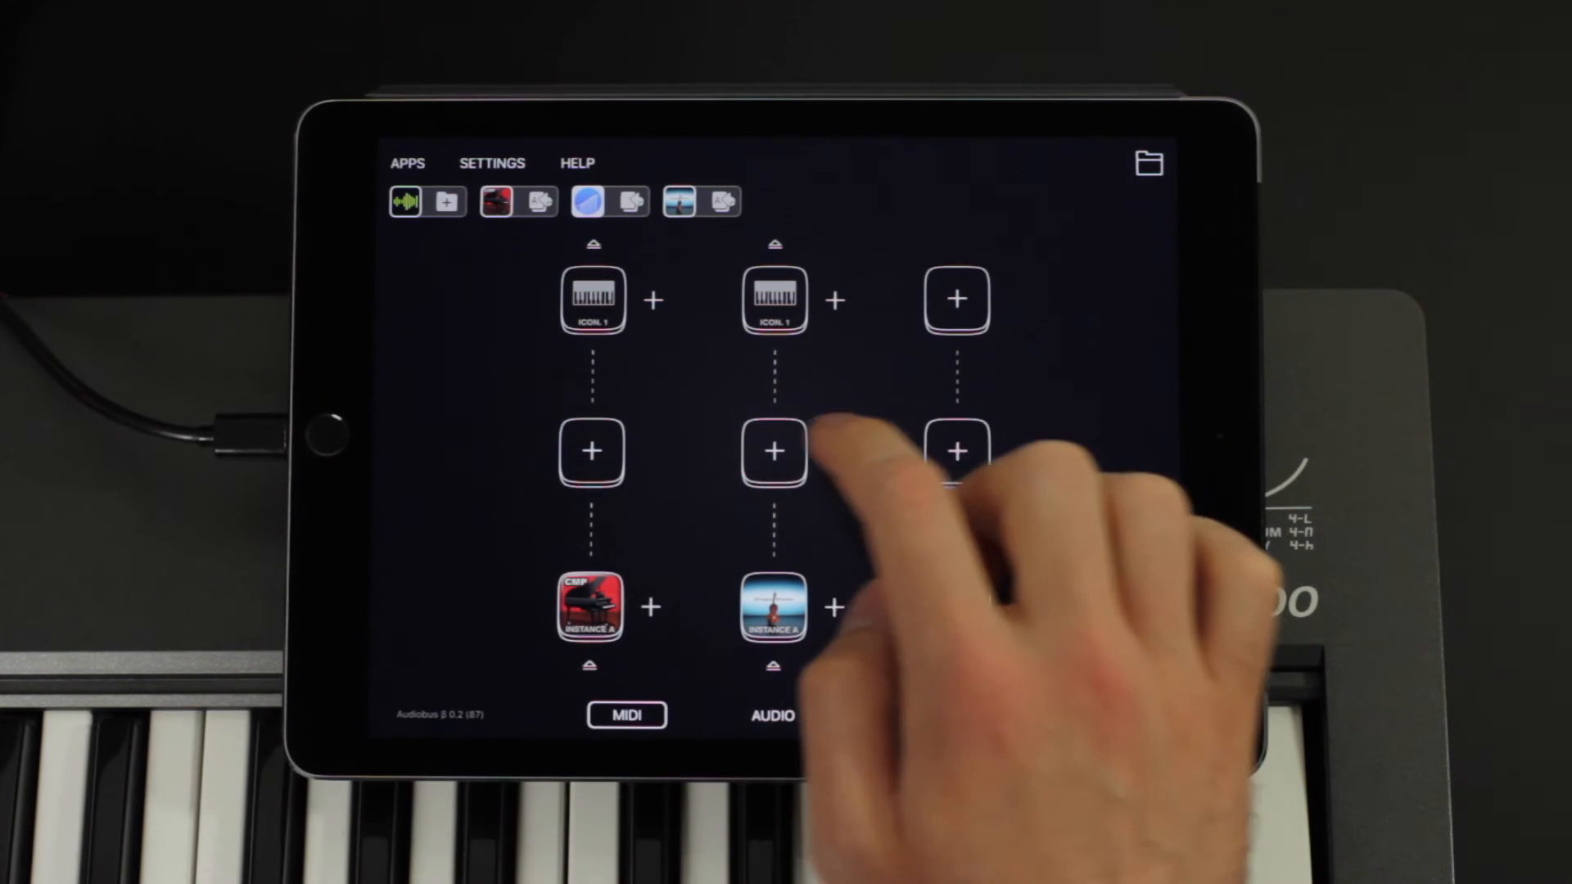
Insert a second MIDI Flow Limiter before iSymphonic and bring up its editor
click(775, 452)
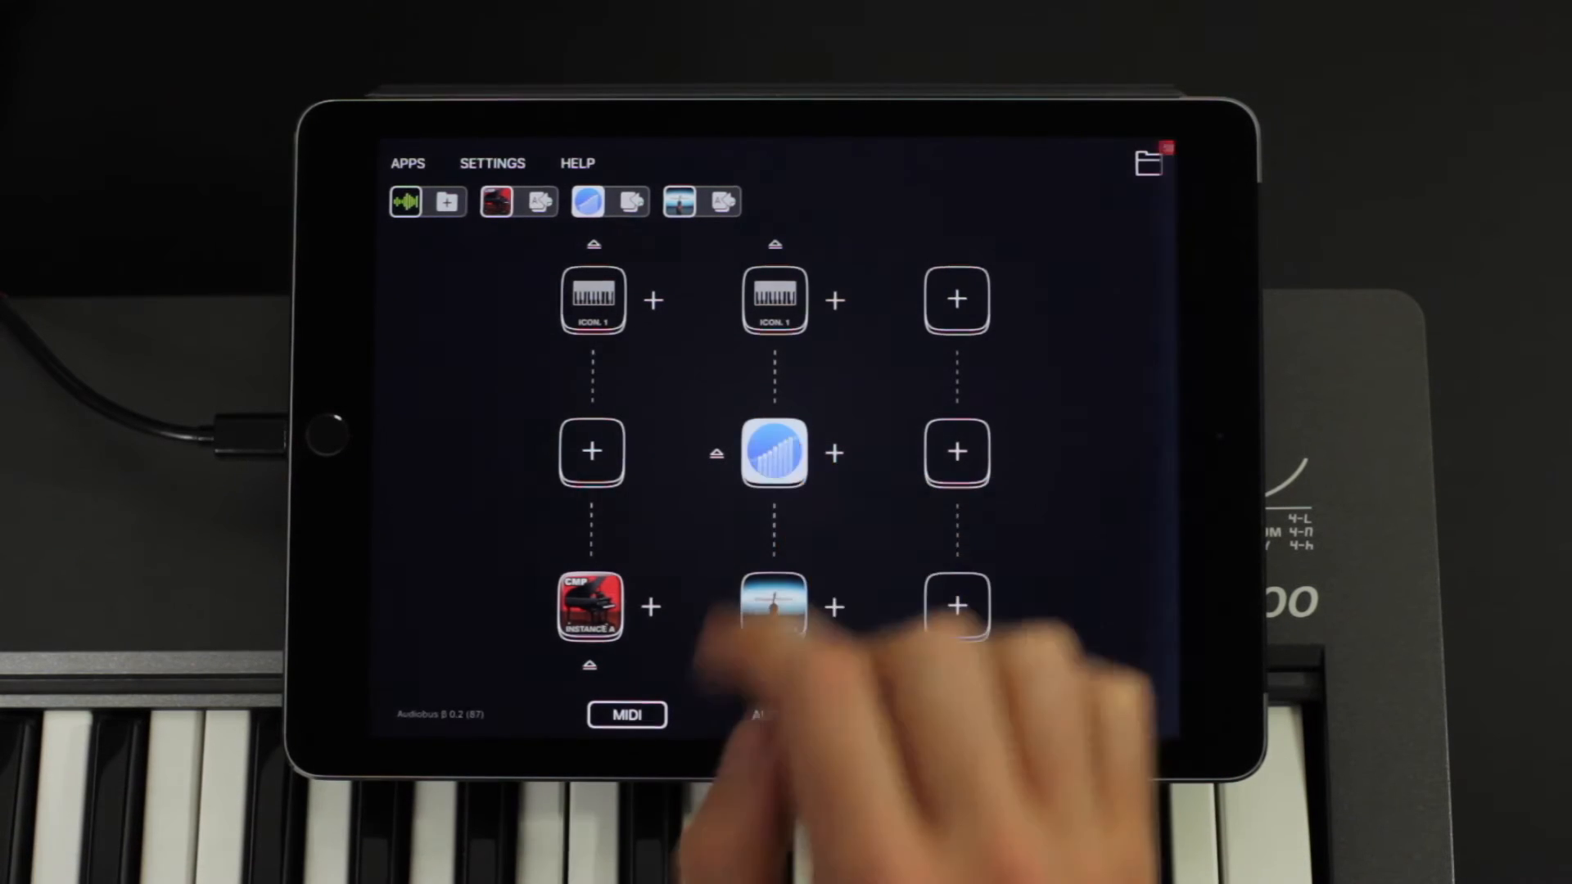
click(774, 453)
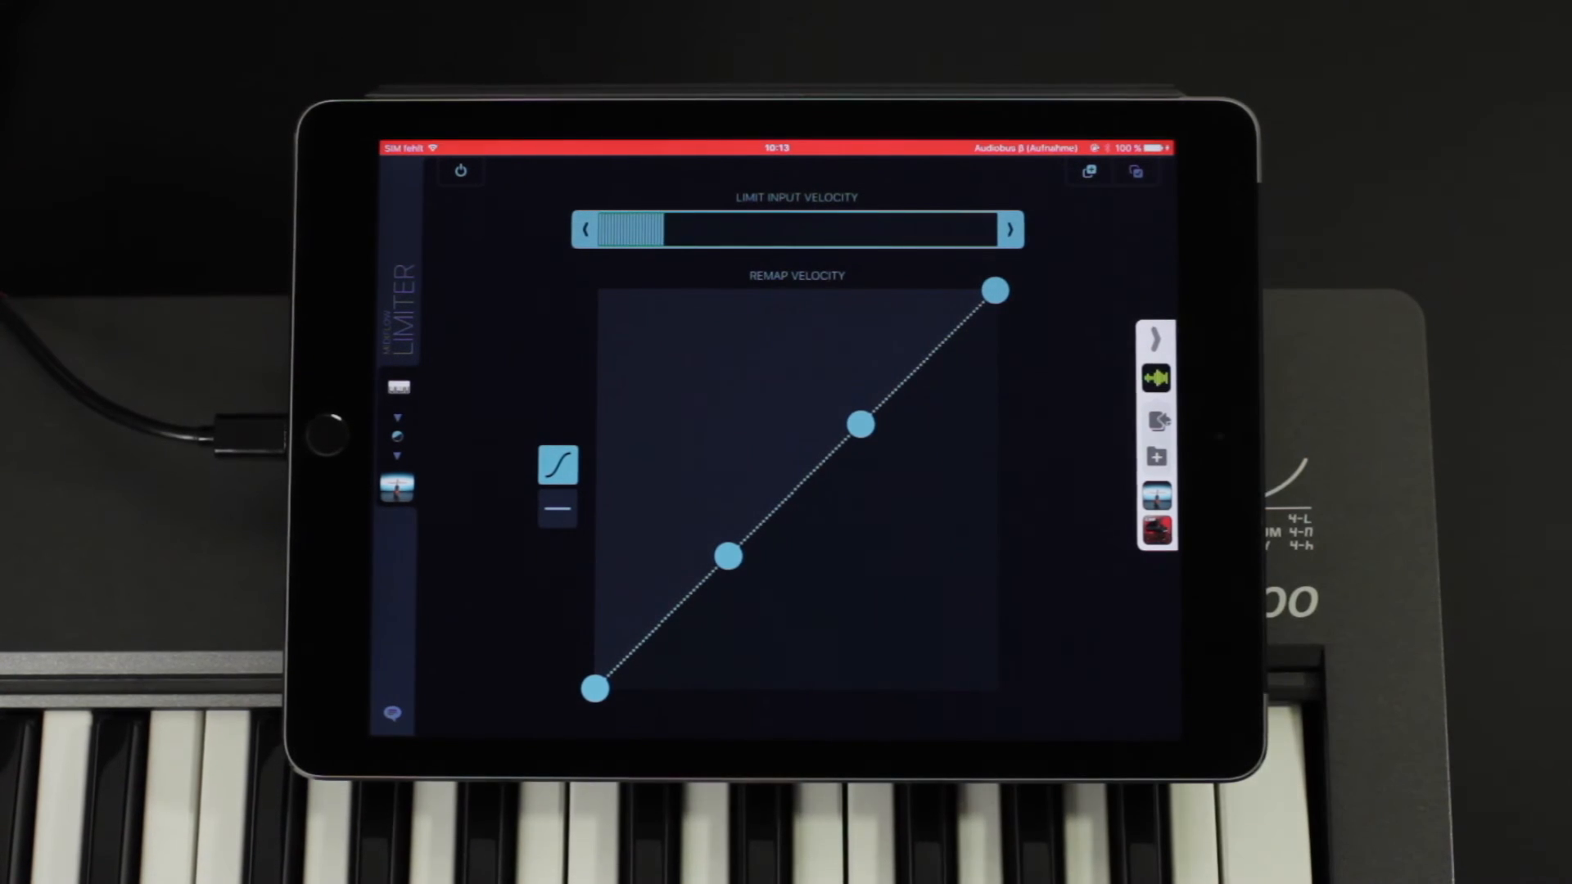
Raise the strings' minimum input velocity so only loud notes pass through
drag(647, 229, 691, 229)
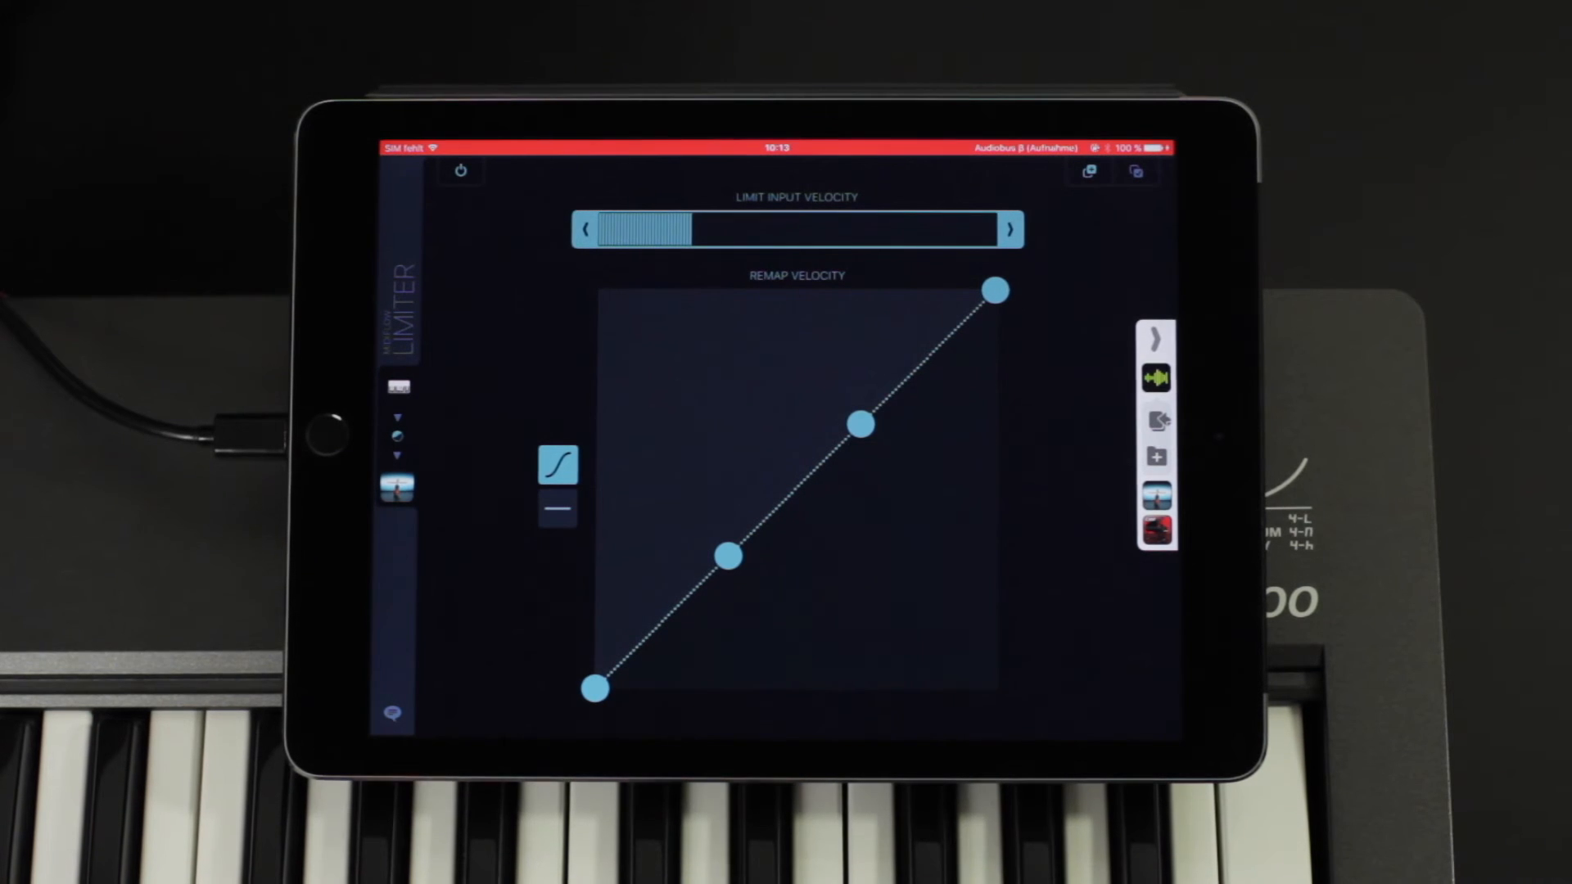
drag(681, 229, 732, 229)
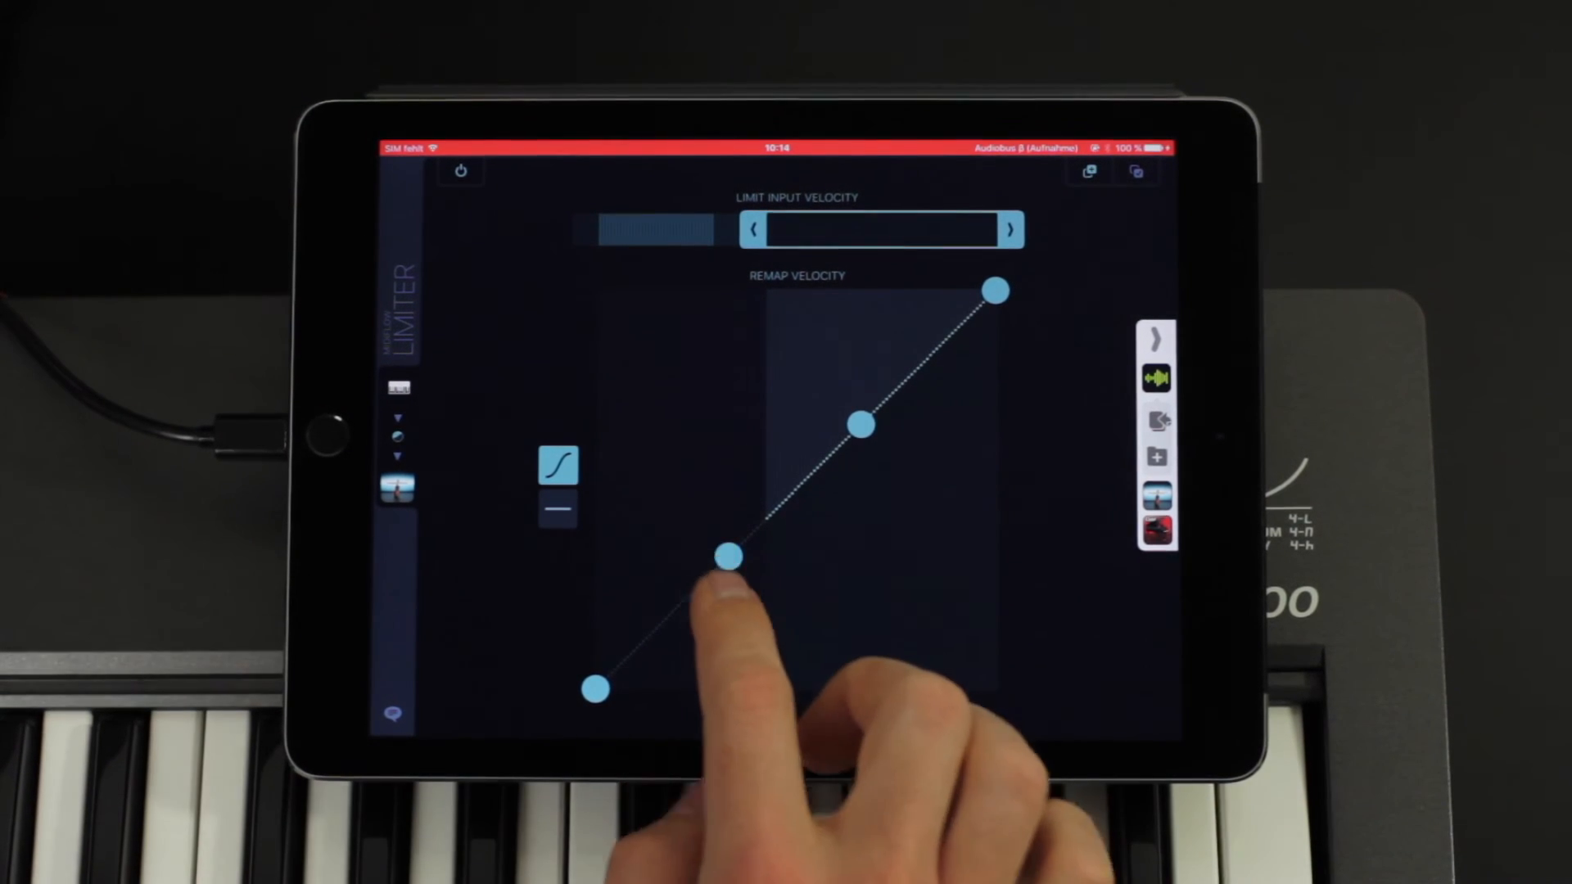
Pull the strings' remap curve's lower and middle points down so it rises gently then steeply
drag(727, 556, 732, 624)
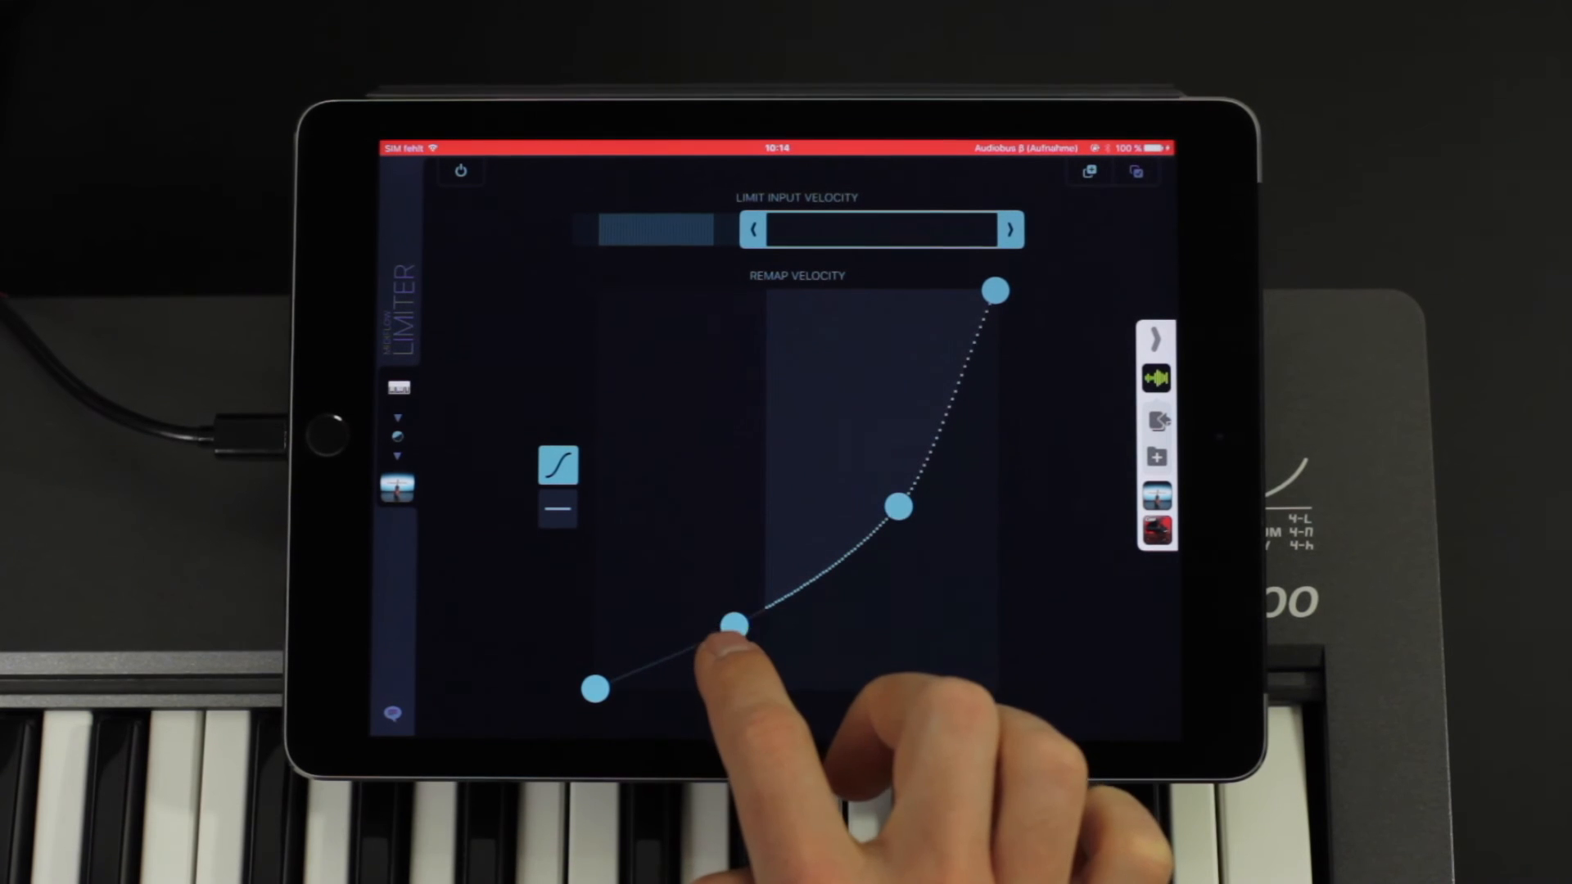
drag(732, 627, 732, 648)
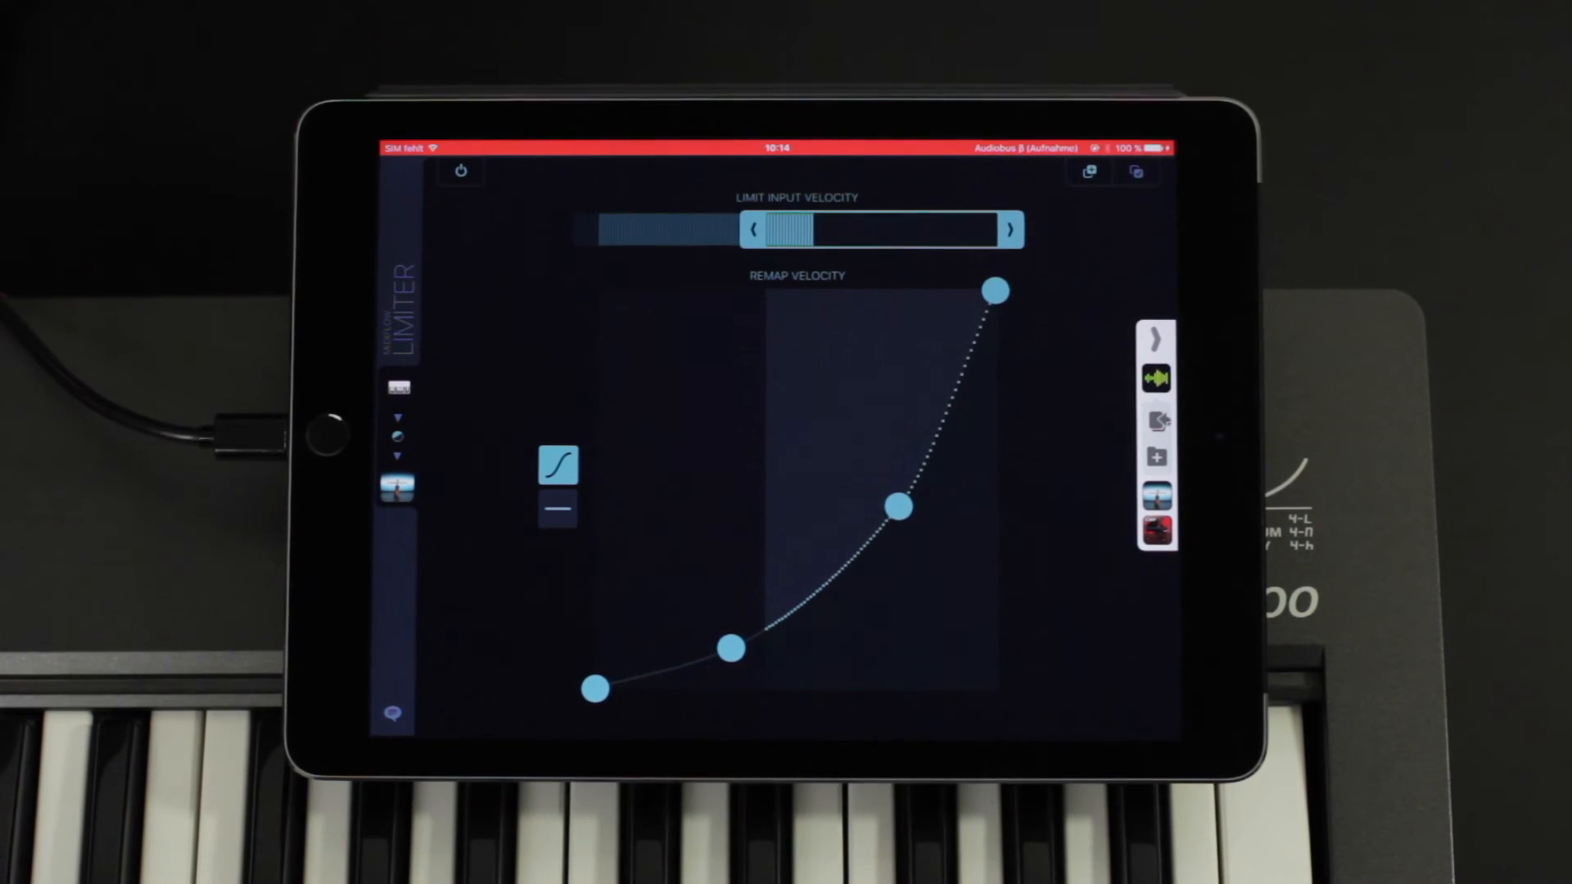